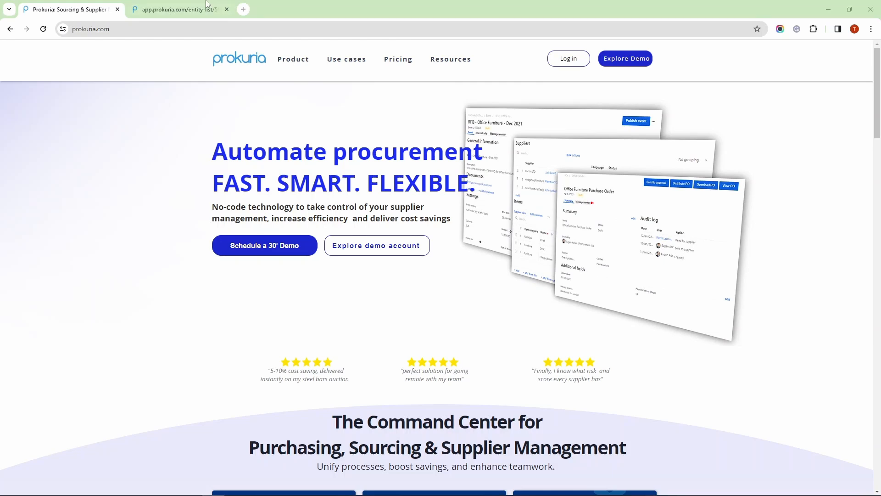
# Switch to the app.prokuria.com tab showing the ABC Company Contracts list.
pyautogui.click(177, 9)
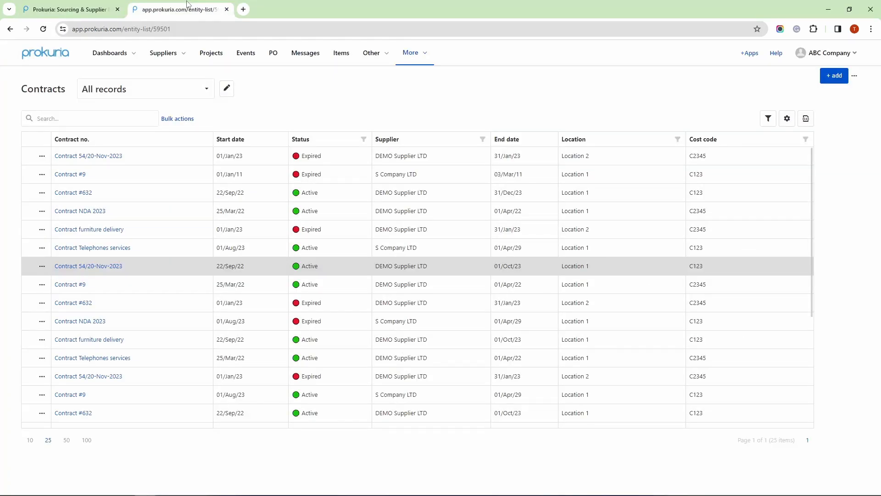
pyautogui.moveTo(286, 251)
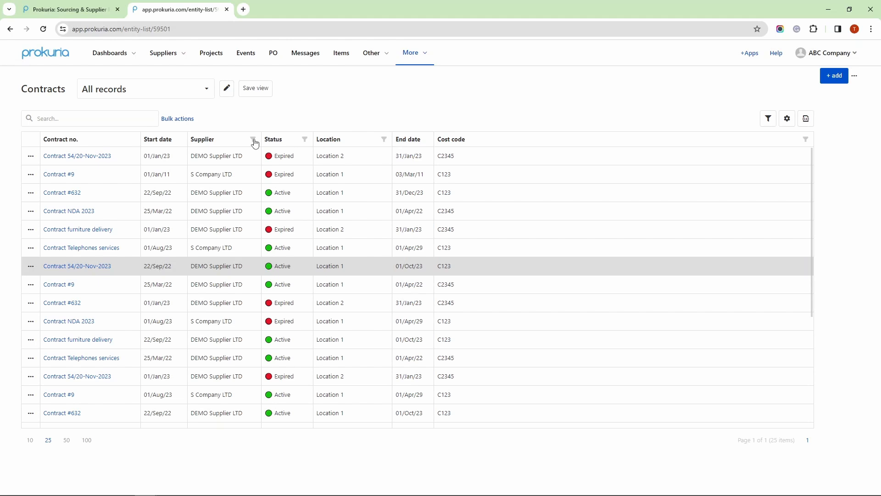
pyautogui.moveTo(305, 145)
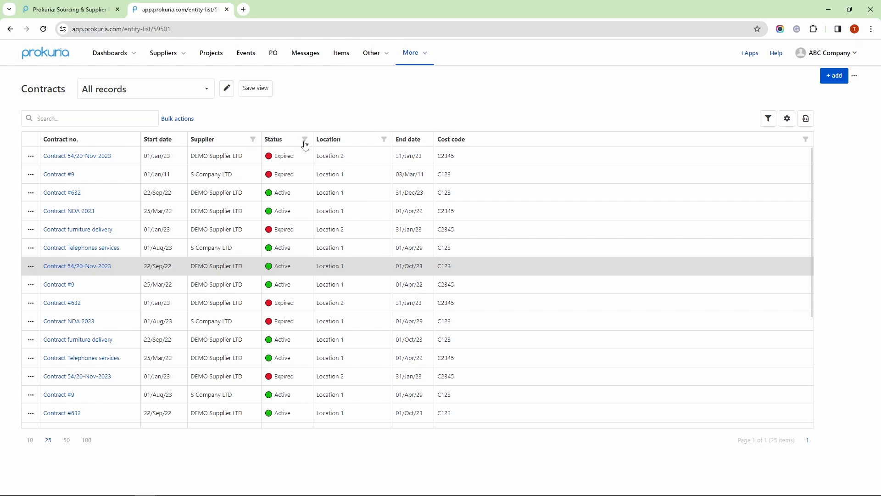
# Filter the Status column to show only Active contracts.
pyautogui.click(305, 140)
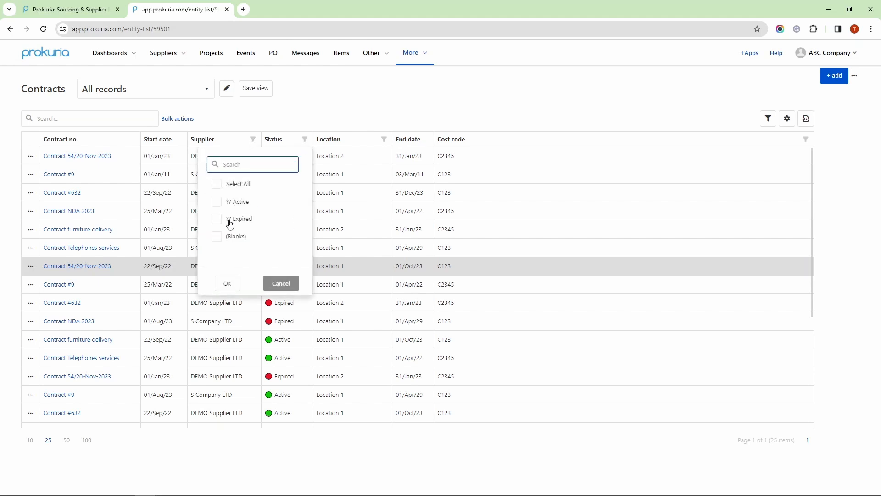
pyautogui.click(216, 202)
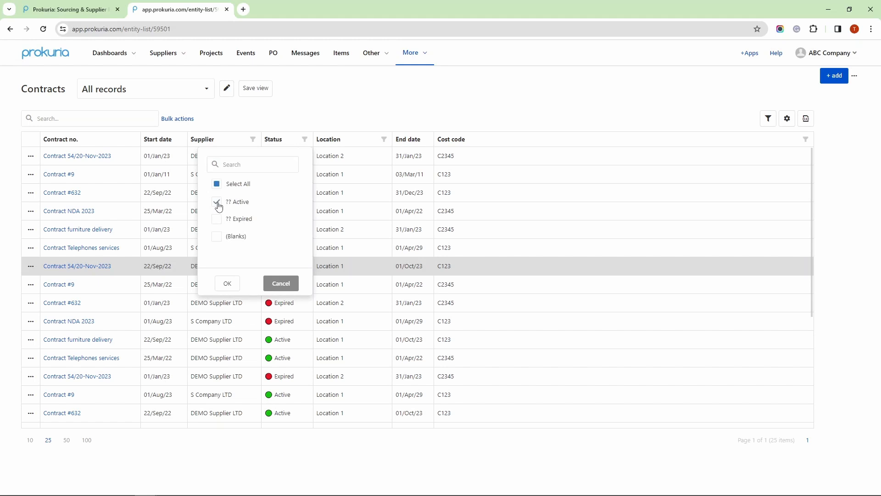
pyautogui.click(226, 283)
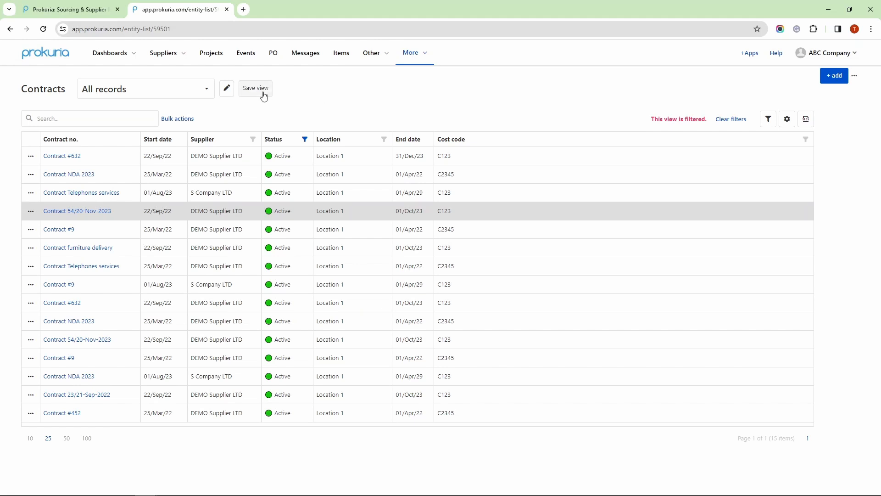
# Save the Active-only layout as a view and dismiss the save prompt.
pyautogui.click(254, 88)
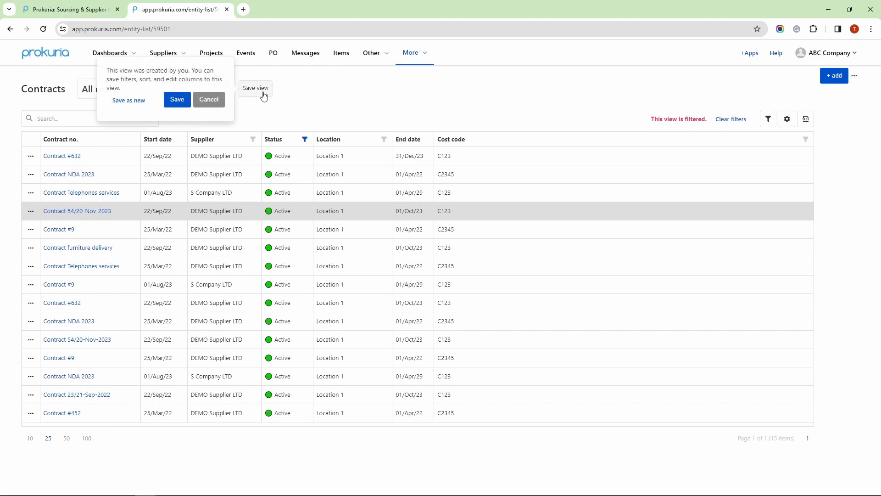
pyautogui.click(208, 100)
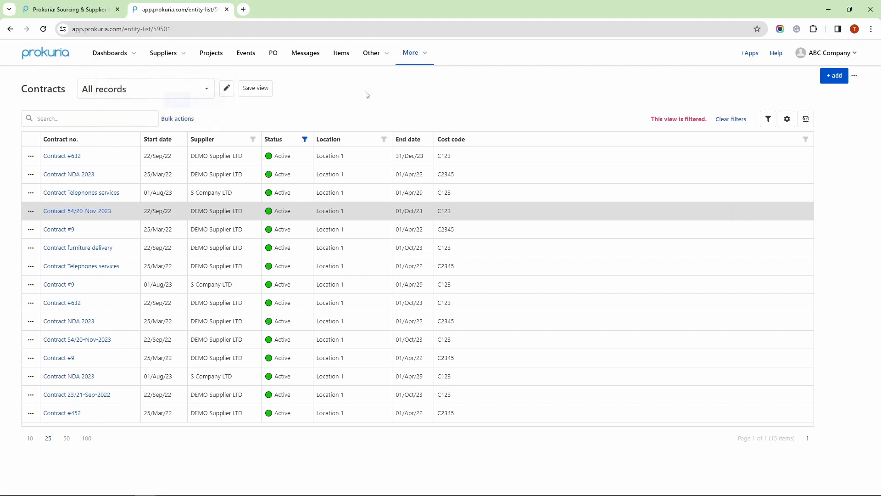
pyautogui.click(730, 119)
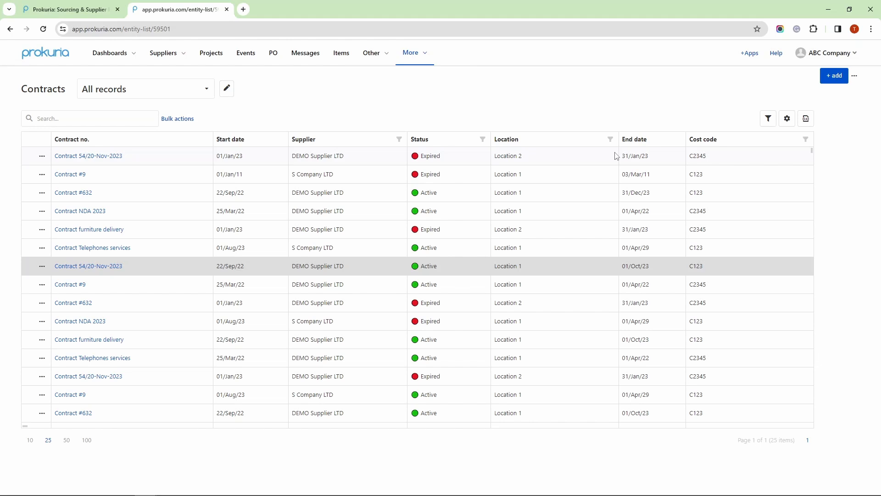
pyautogui.moveTo(860, 100)
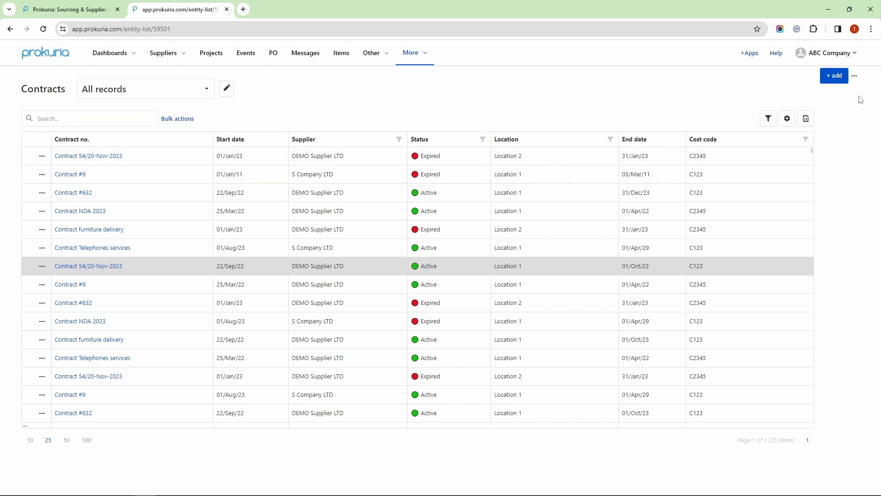
# Look over the '...' page options menu beside + add, then dismiss it.
pyautogui.click(855, 75)
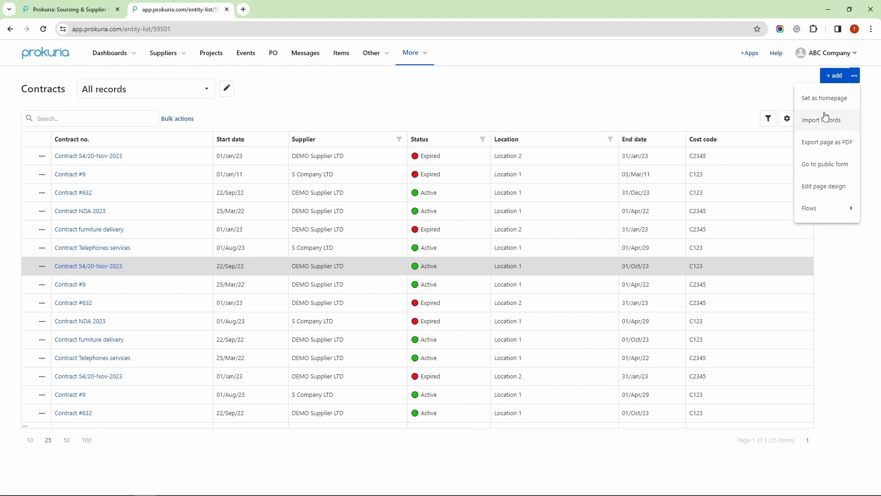
pyautogui.click(822, 119)
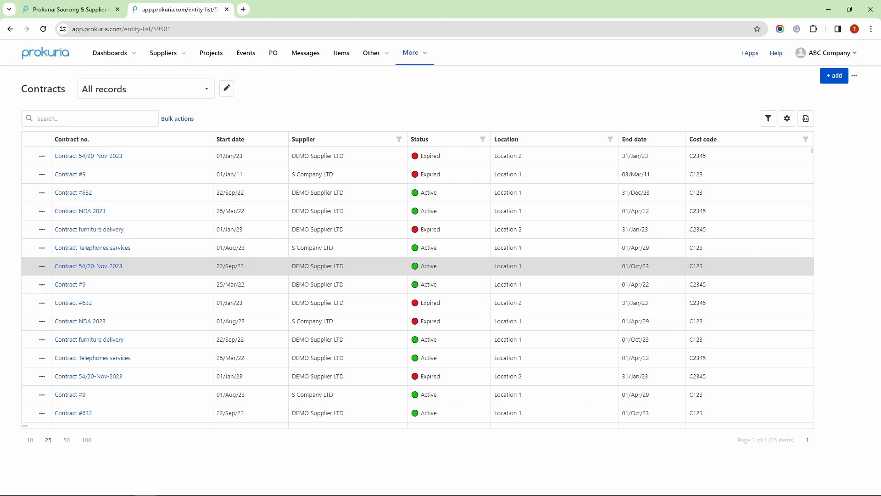
pyautogui.moveTo(266, 290)
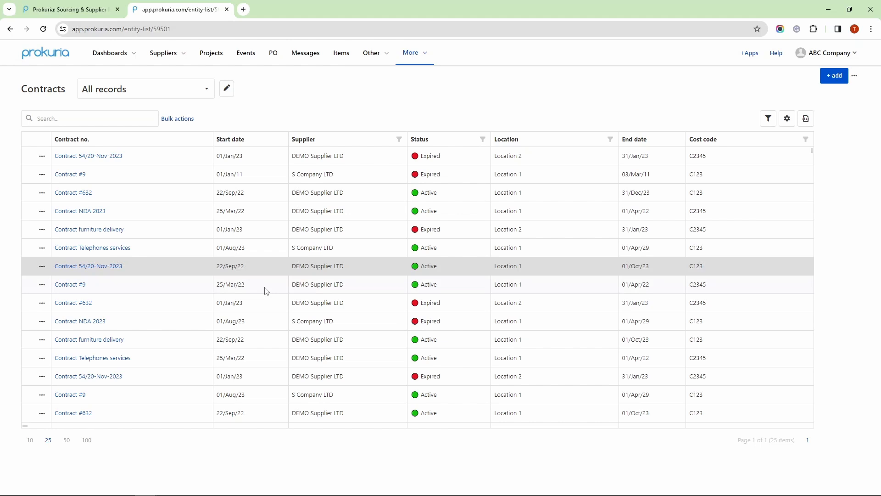
pyautogui.moveTo(268, 269)
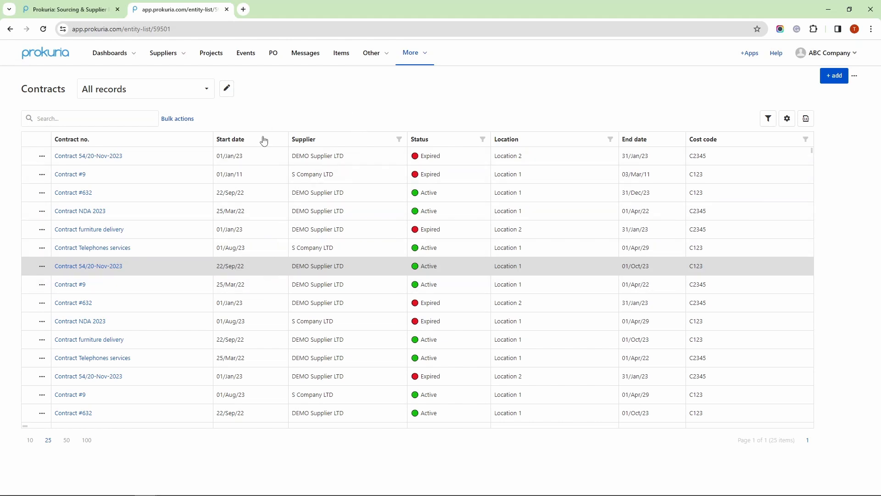
pyautogui.moveTo(73, 193)
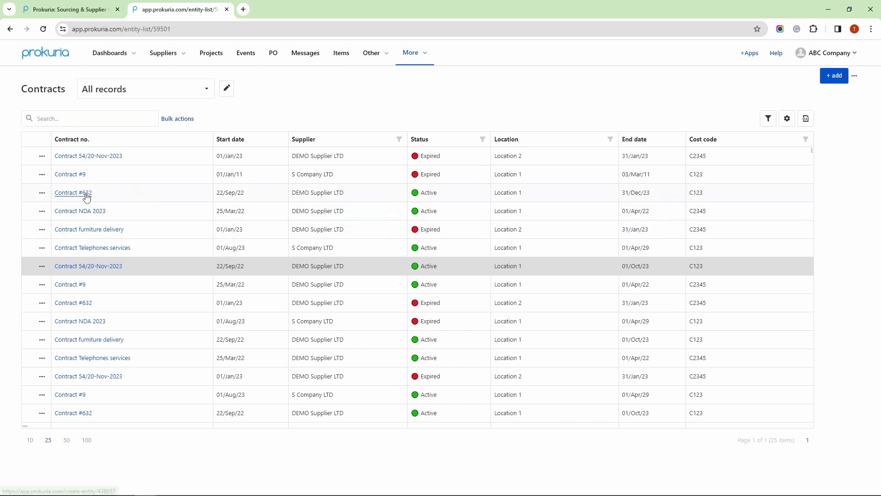
# Open Contract #632 and scroll down to its Additional contracts and Comments.
pyautogui.click(72, 192)
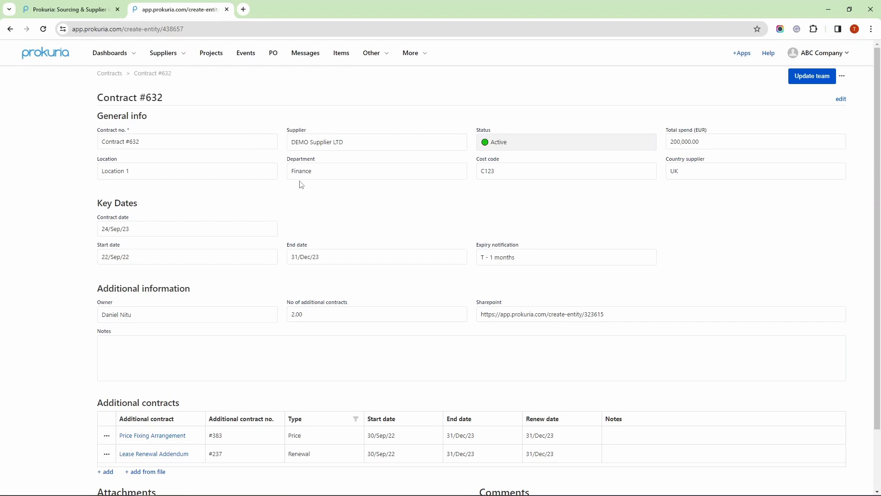
pyautogui.moveTo(471, 226)
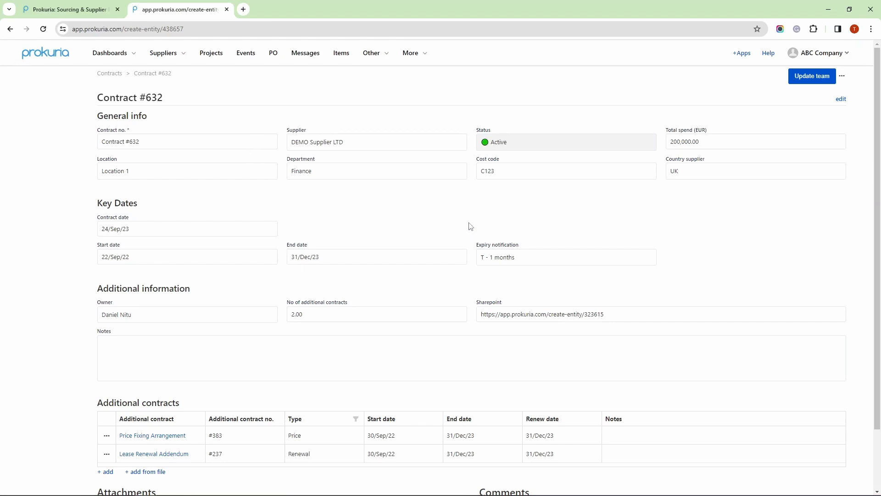
pyautogui.moveTo(315, 134)
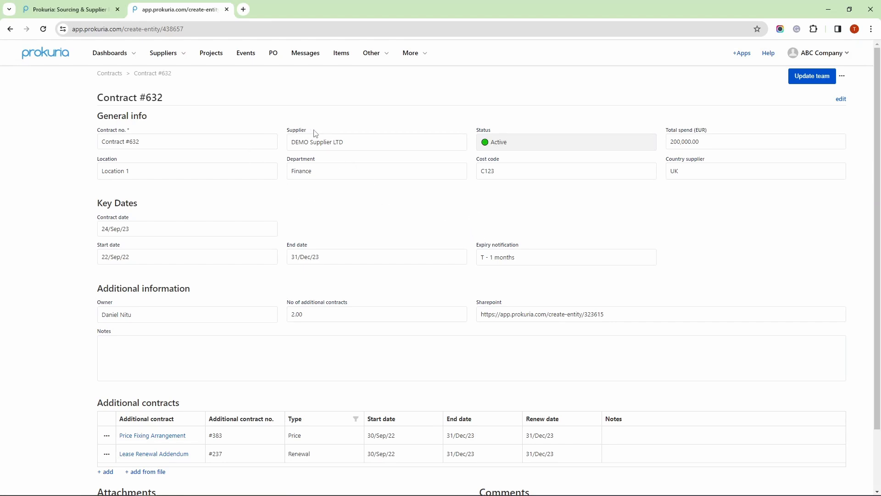
pyautogui.moveTo(393, 203)
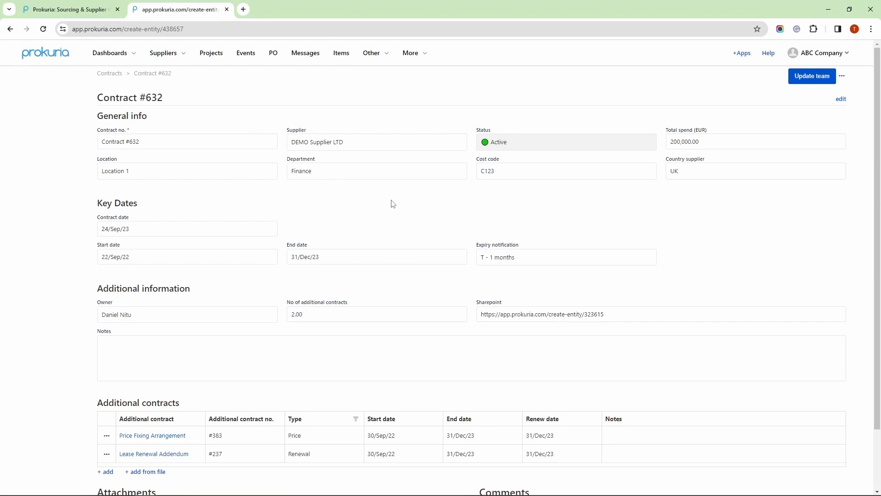
pyautogui.moveTo(409, 221)
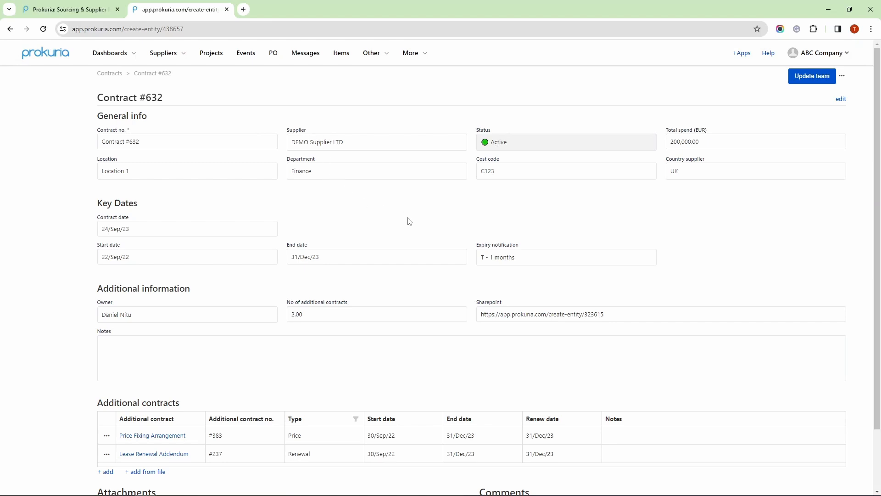
pyautogui.scroll(-3)
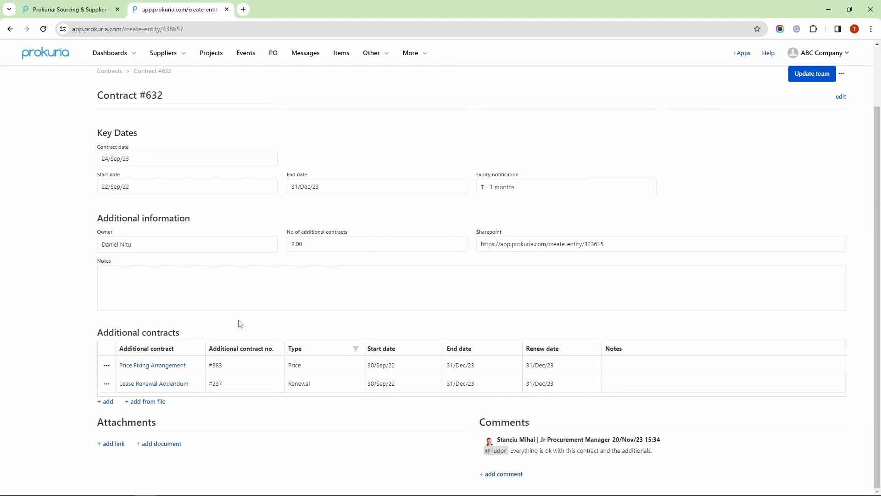
pyautogui.moveTo(257, 323)
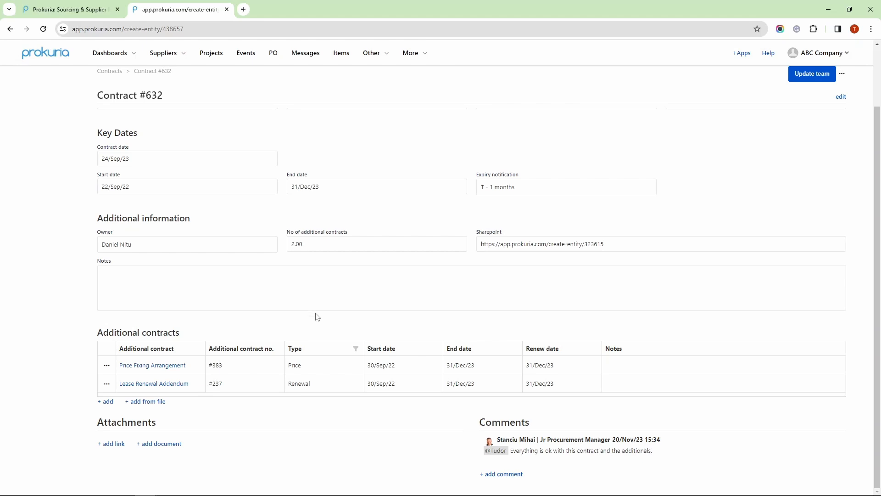
pyautogui.moveTo(312, 318)
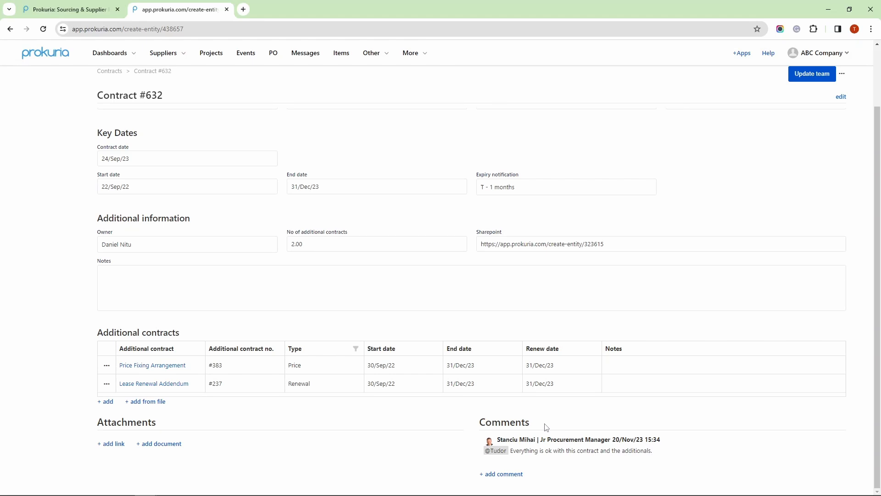
pyautogui.moveTo(520, 420)
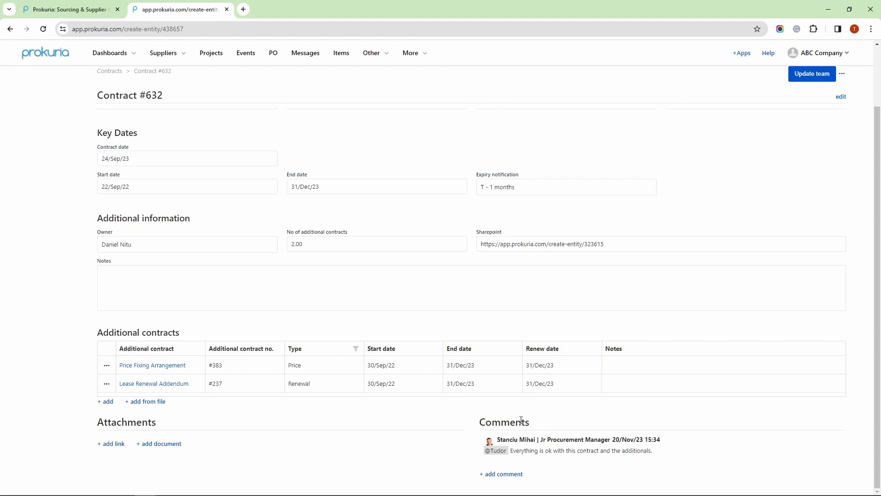
pyautogui.moveTo(479, 423)
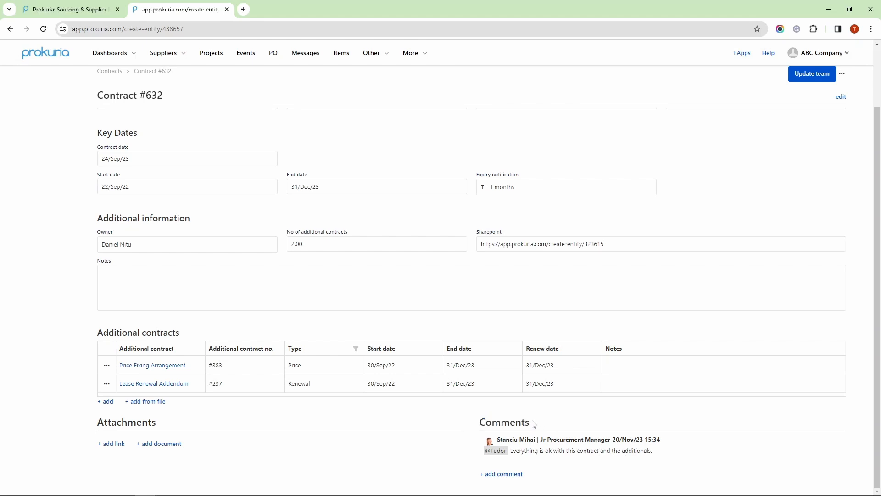
pyautogui.moveTo(511, 437)
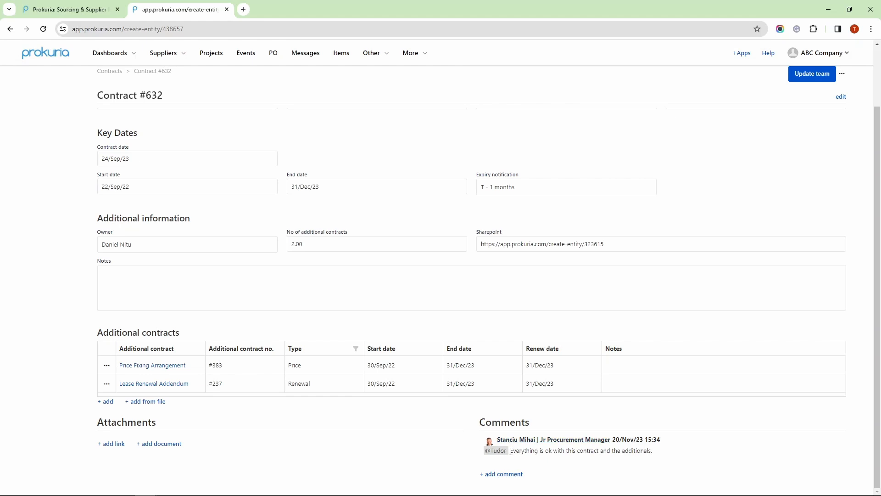
# Comment on Contract #632 mentioning the Jr Procurement Manager with 'perfect, thak' and send it.
pyautogui.click(503, 474)
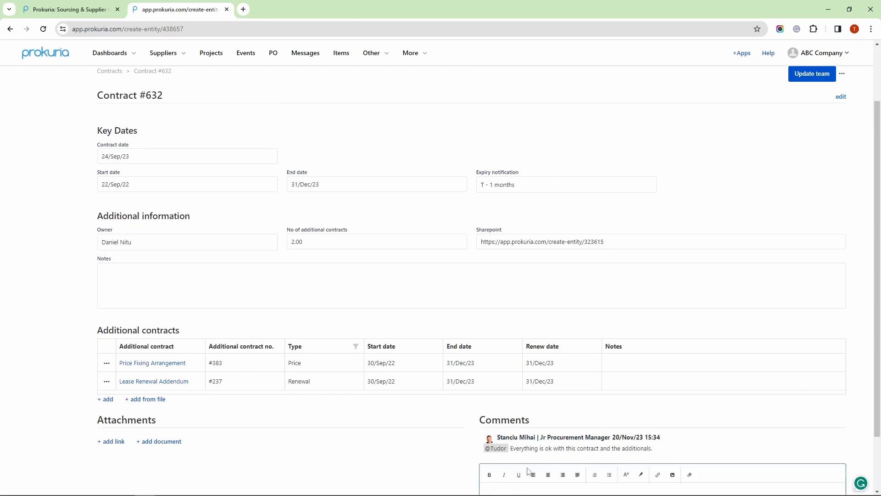
pyautogui.write('@')
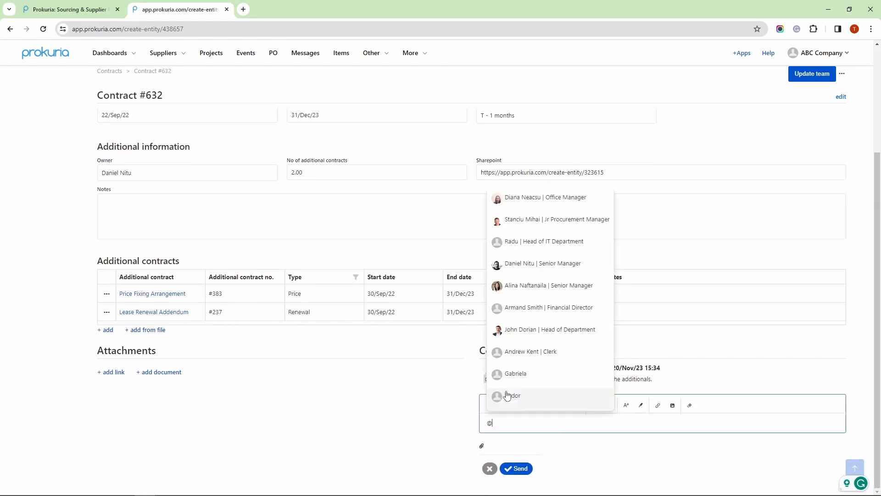
pyautogui.write('stand')
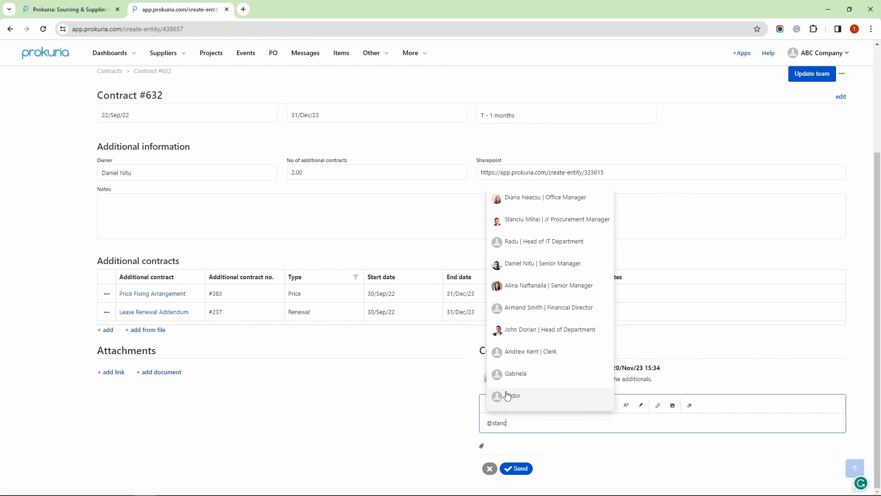
pyautogui.click(556, 219)
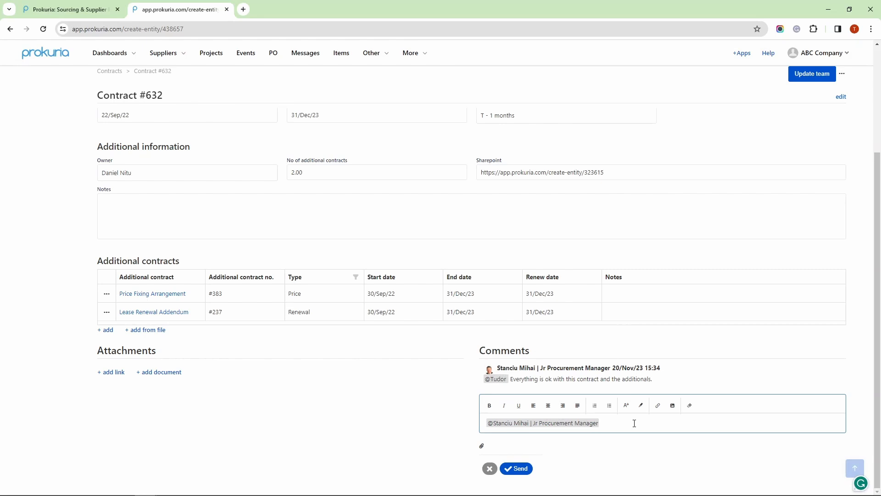
pyautogui.write('perfect, thak')
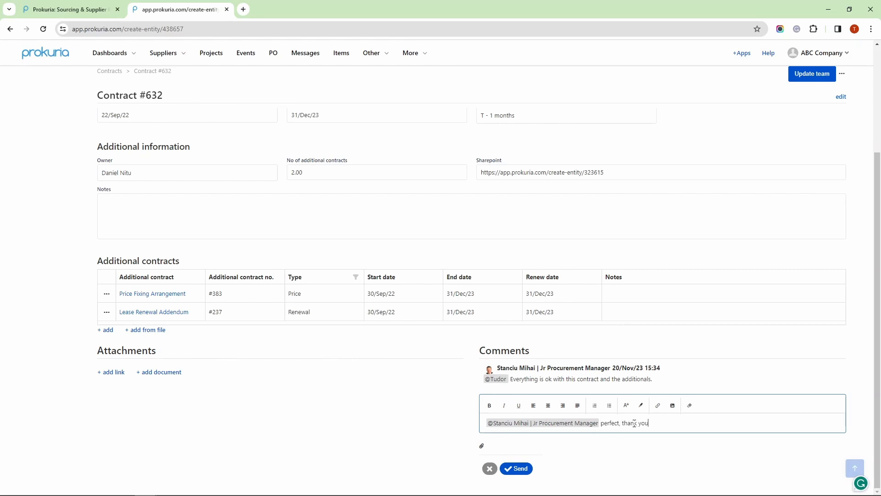
pyautogui.click(516, 468)
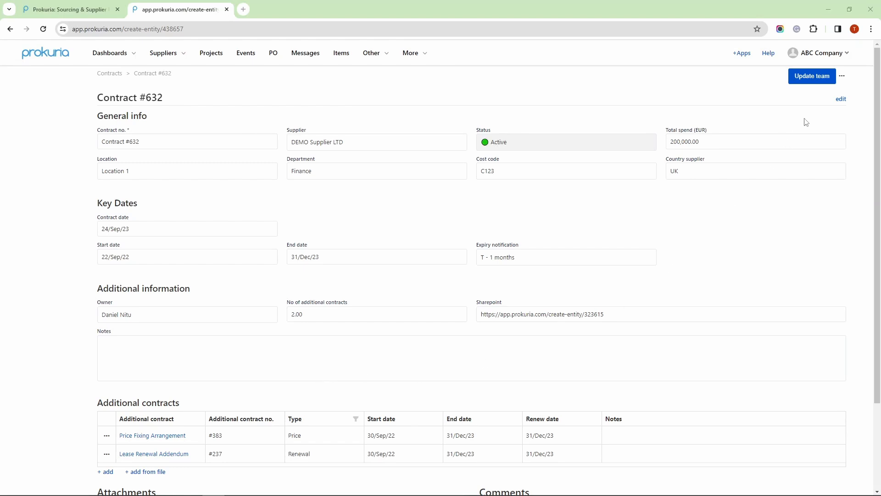
pyautogui.moveTo(812, 76)
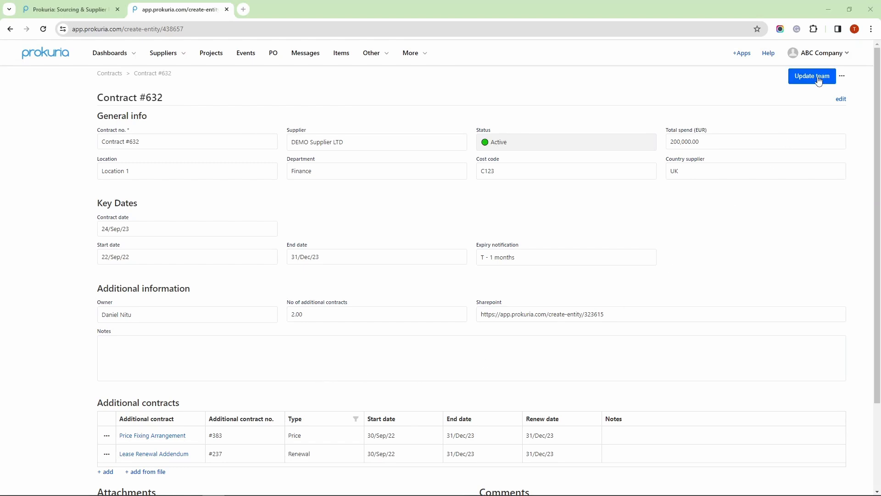
# Send the Contract #632 team update, view the notification email, and return to the contract.
pyautogui.click(811, 76)
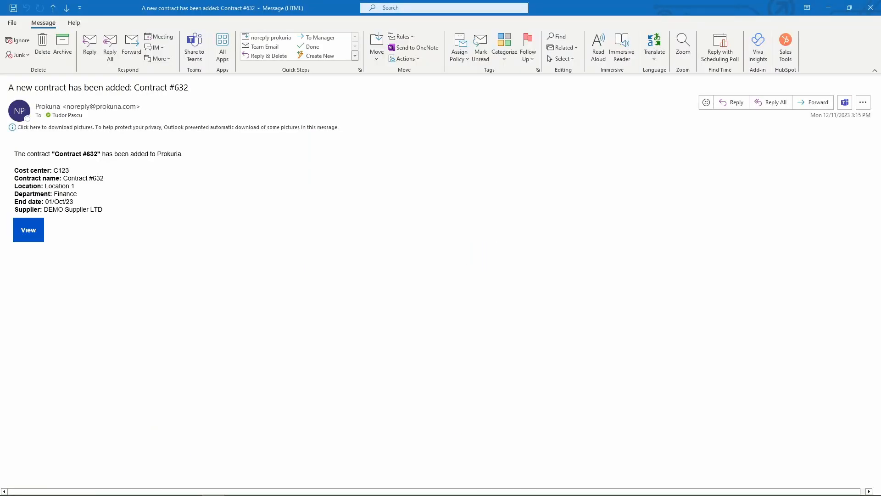
pyautogui.click(28, 230)
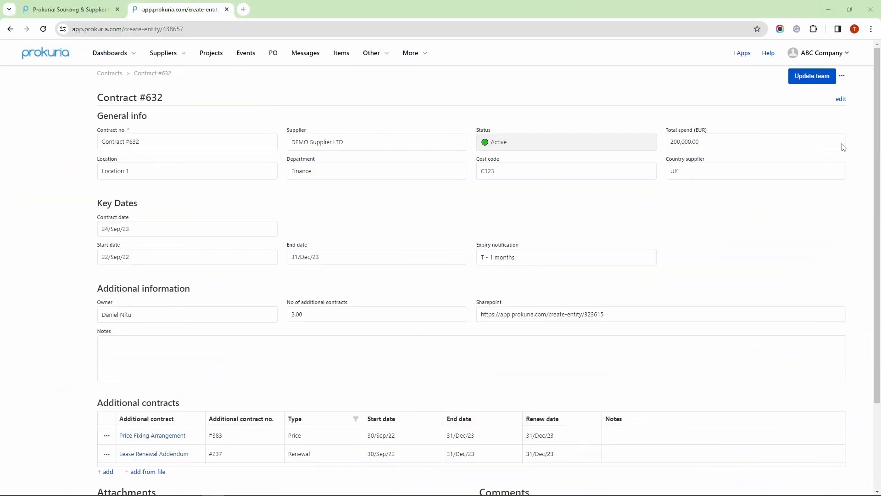
pyautogui.click(840, 99)
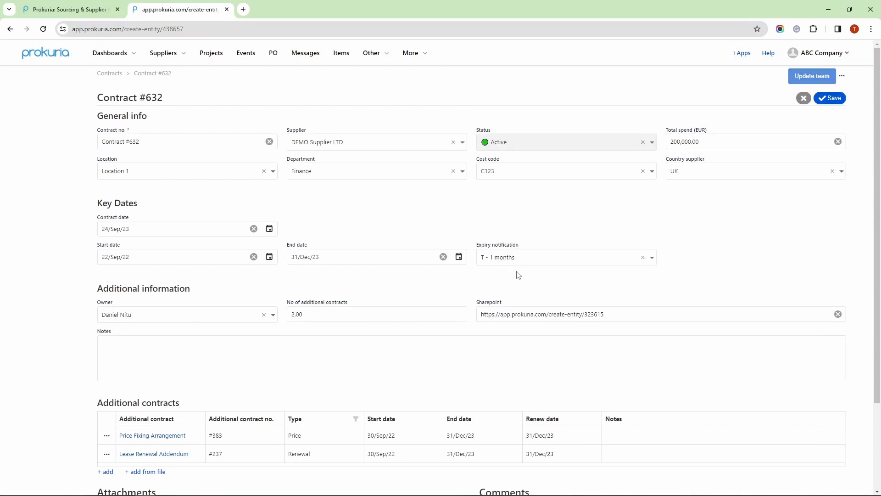
pyautogui.moveTo(650, 265)
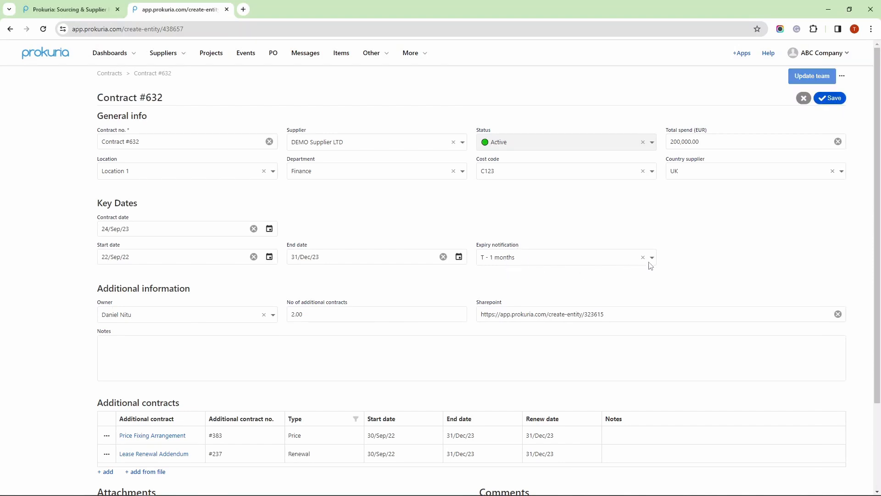
pyautogui.click(651, 257)
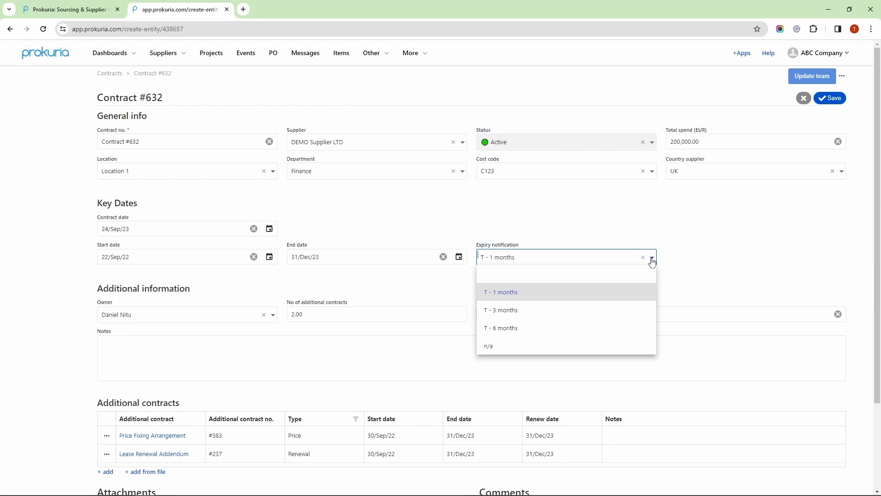
pyautogui.moveTo(555, 302)
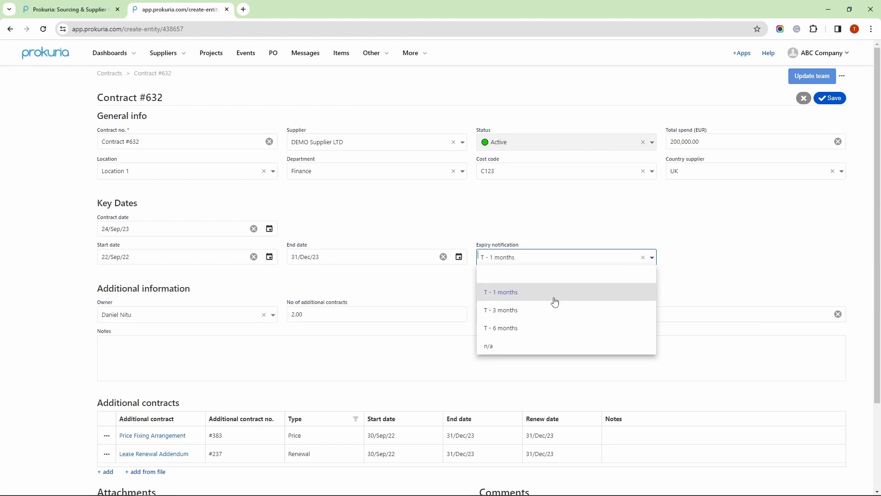
pyautogui.moveTo(550, 310)
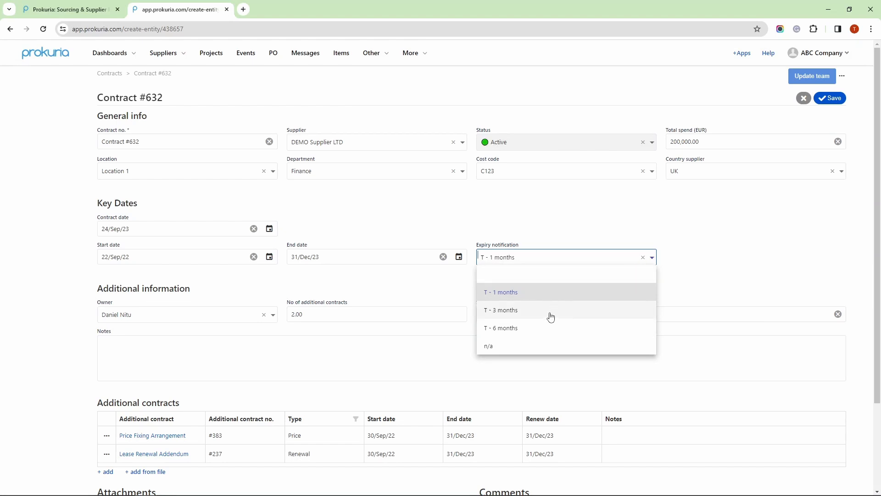
pyautogui.moveTo(548, 331)
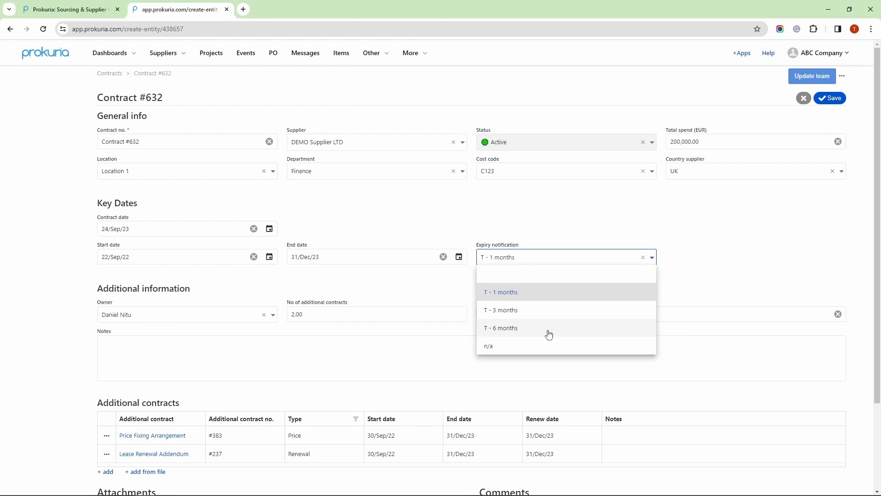
pyautogui.moveTo(576, 292)
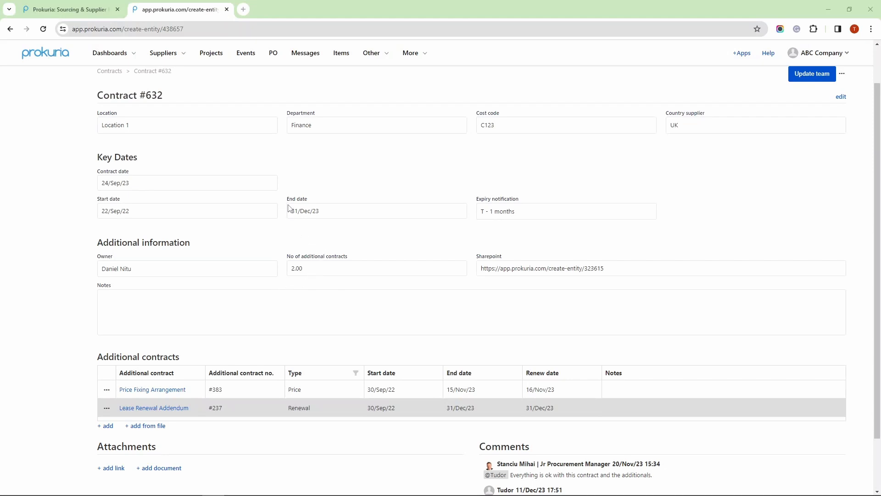
pyautogui.doubleClick(297, 198)
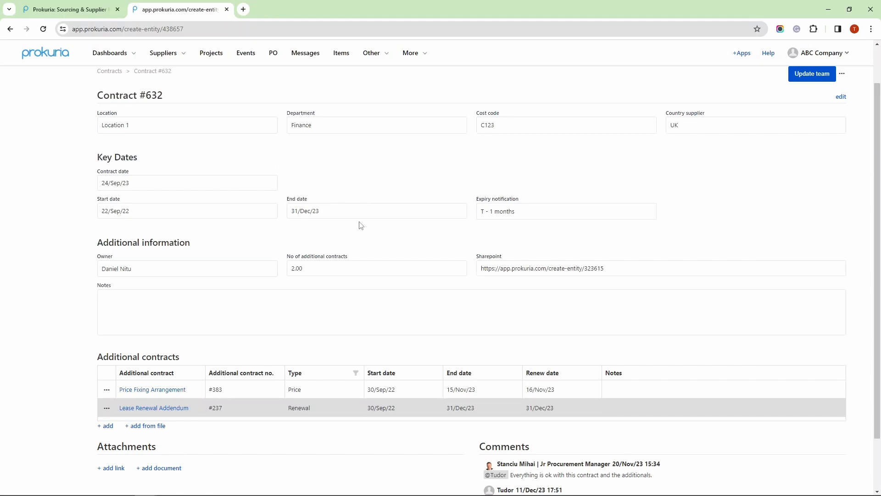
pyautogui.moveTo(292, 202)
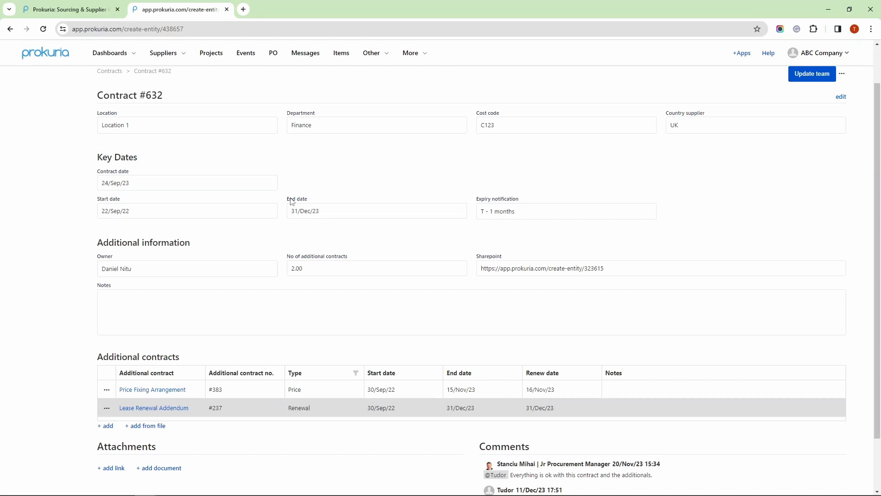
pyautogui.moveTo(289, 325)
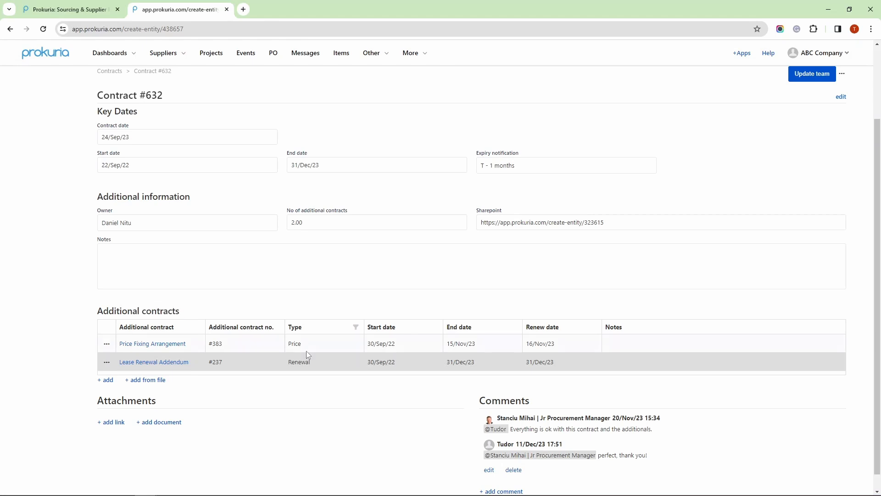
pyautogui.doubleClick(299, 361)
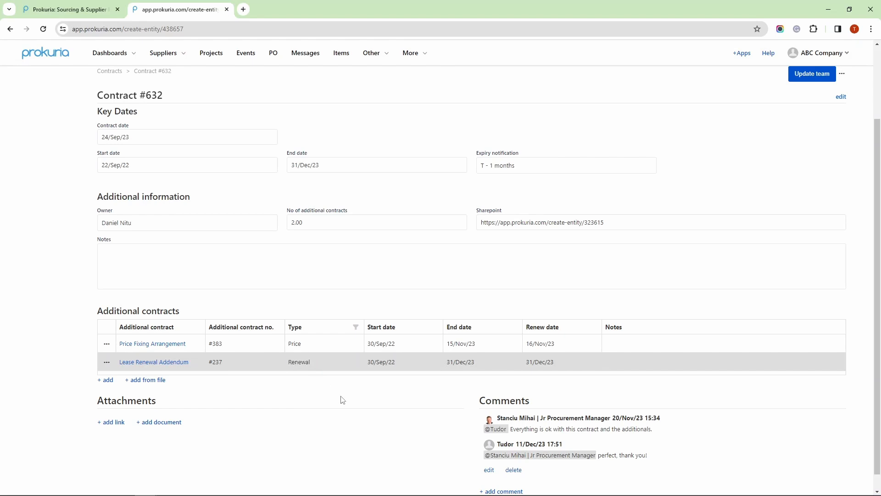
pyautogui.moveTo(476, 370)
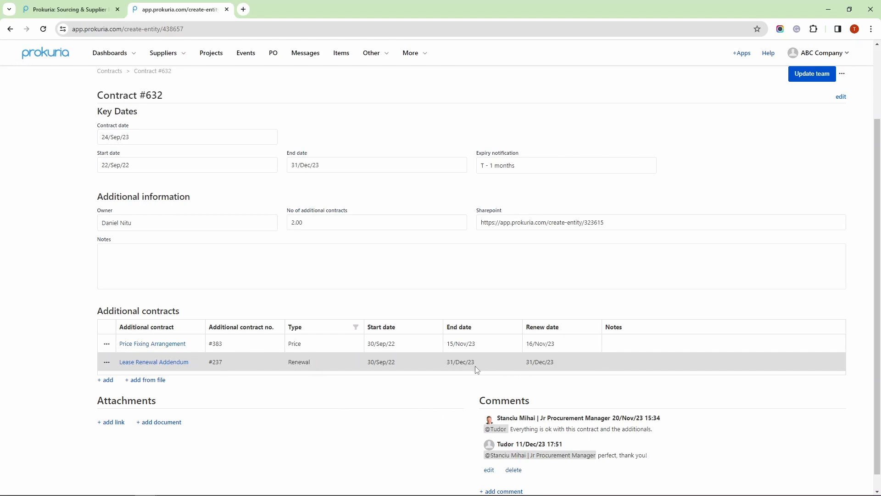
pyautogui.doubleClick(541, 362)
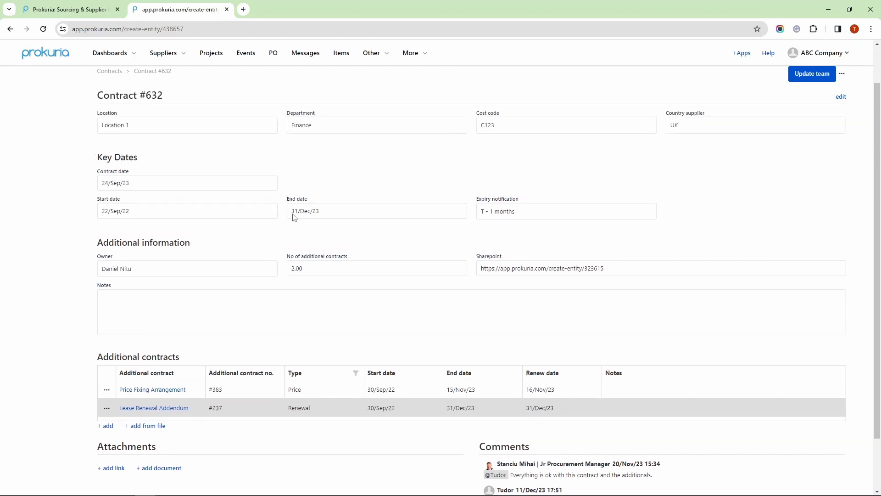
pyautogui.doubleClick(297, 198)
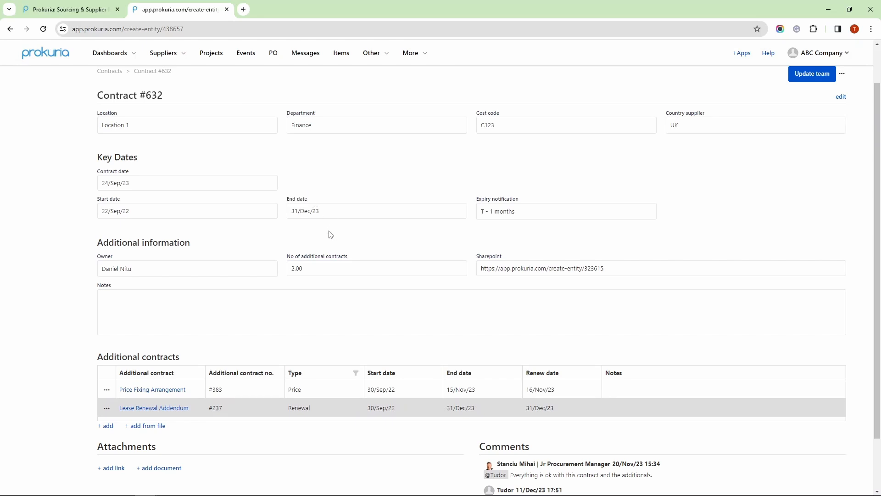
pyautogui.moveTo(343, 233)
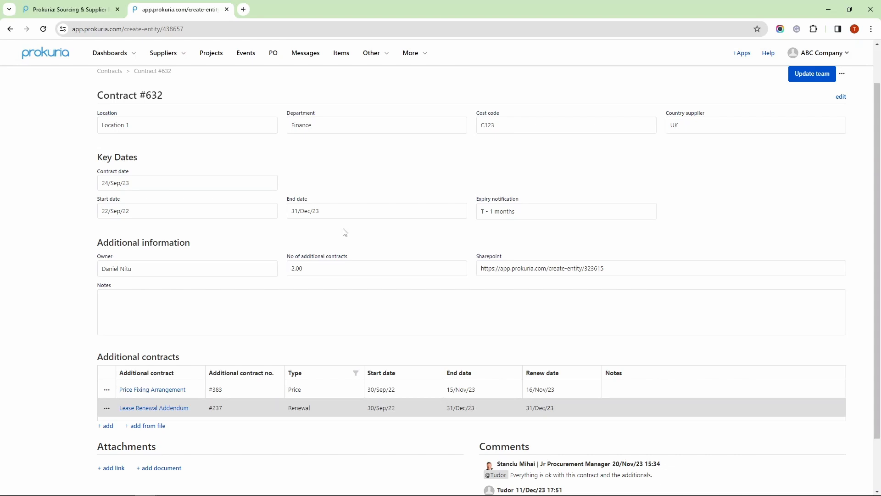
pyautogui.moveTo(223, 335)
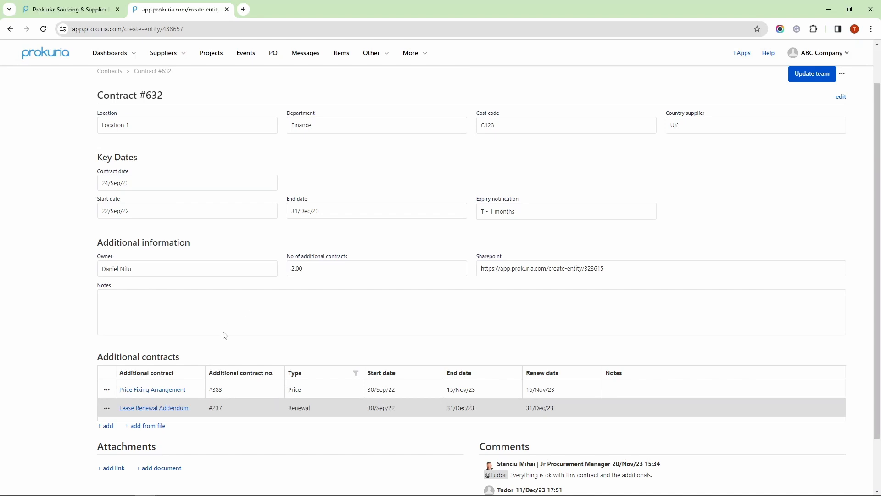
pyautogui.moveTo(188, 360)
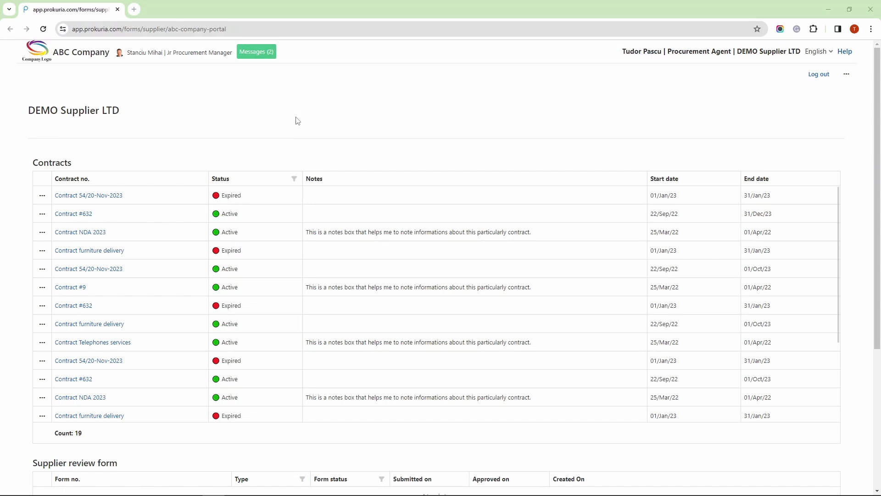
pyautogui.moveTo(257, 140)
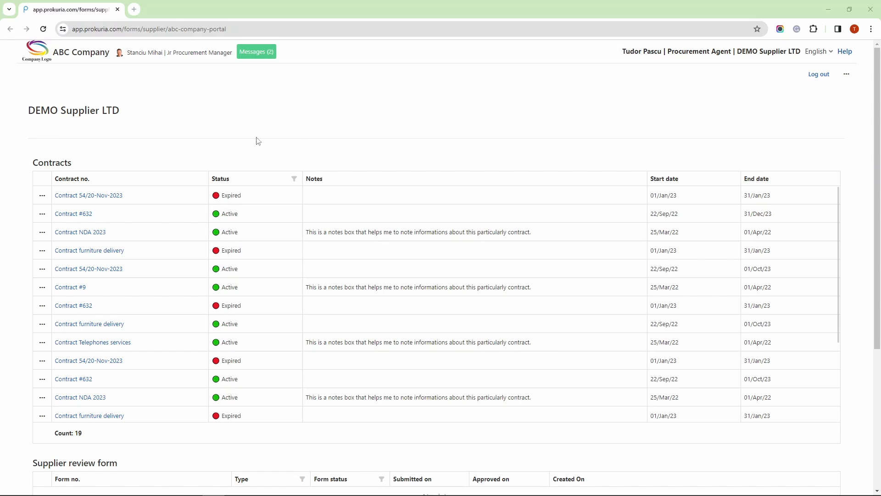
pyautogui.moveTo(73, 213)
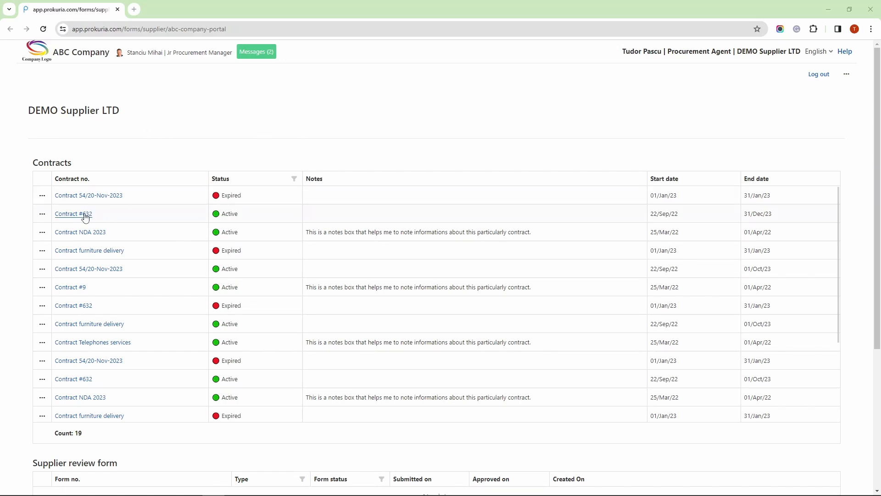
# Open Contract #632's detail panel in DEMO Supplier LTD's portal contracts table.
pyautogui.click(73, 213)
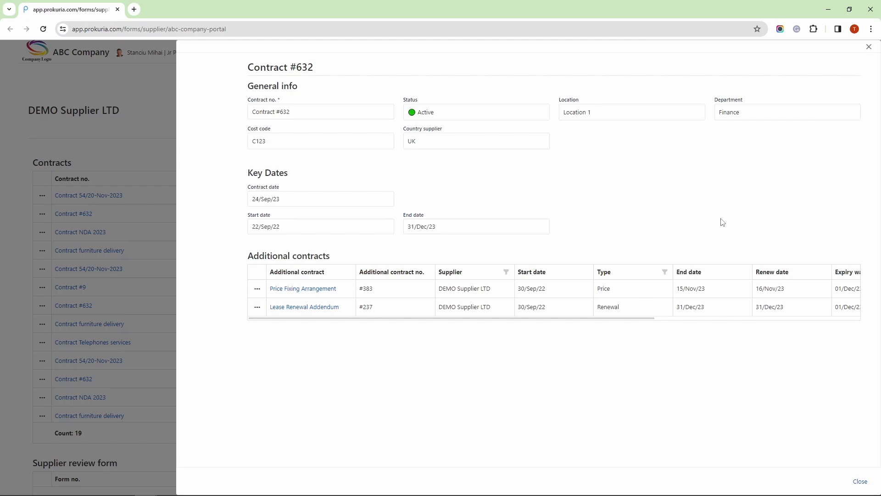